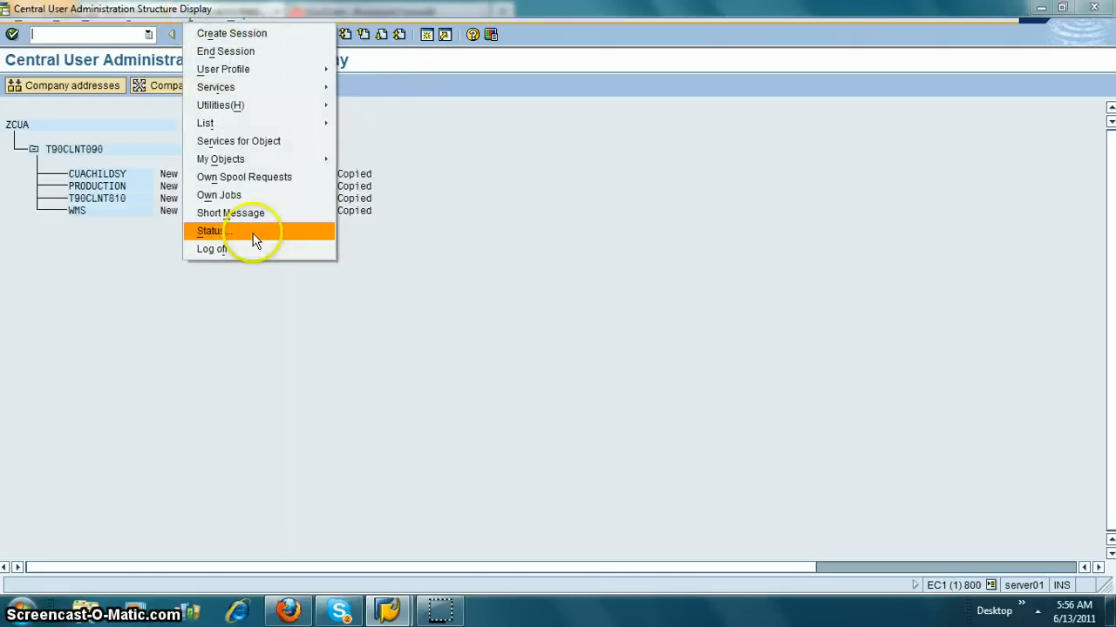
Dismiss the System menu and open the Transfer Users screen for child system T90CLNT090
left_click(211, 230)
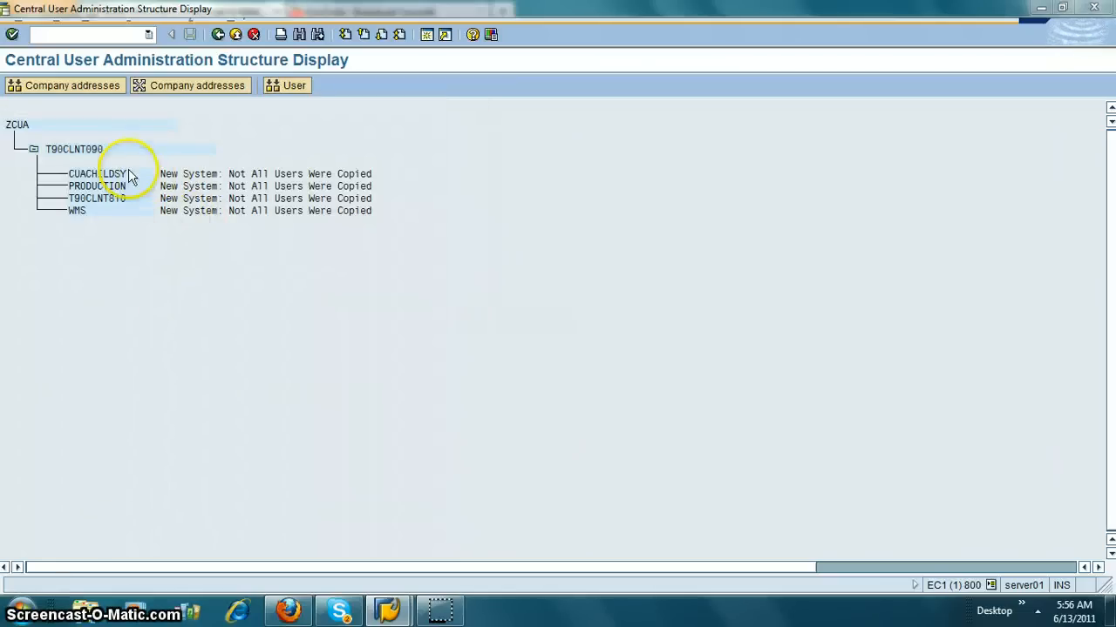
mouse_move(225, 247)
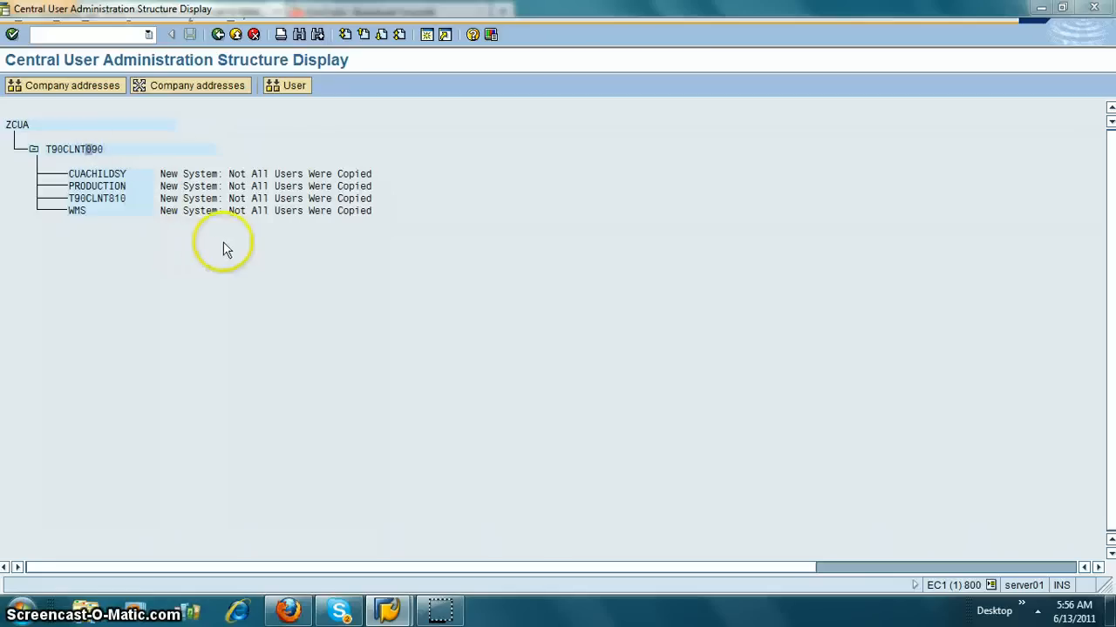
mouse_move(286, 85)
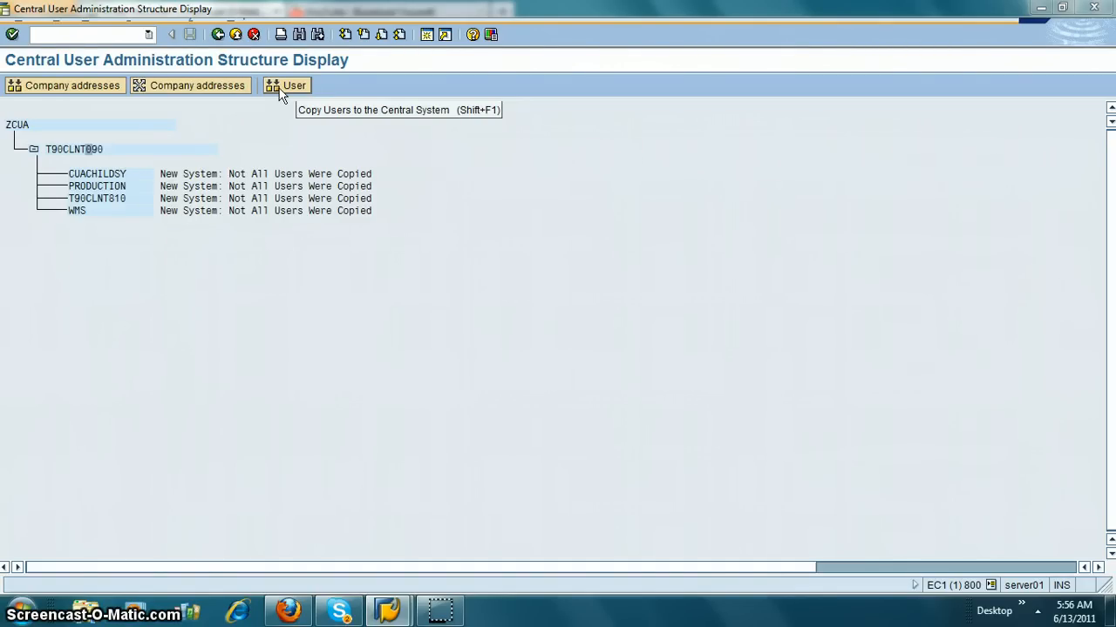
left_click(285, 84)
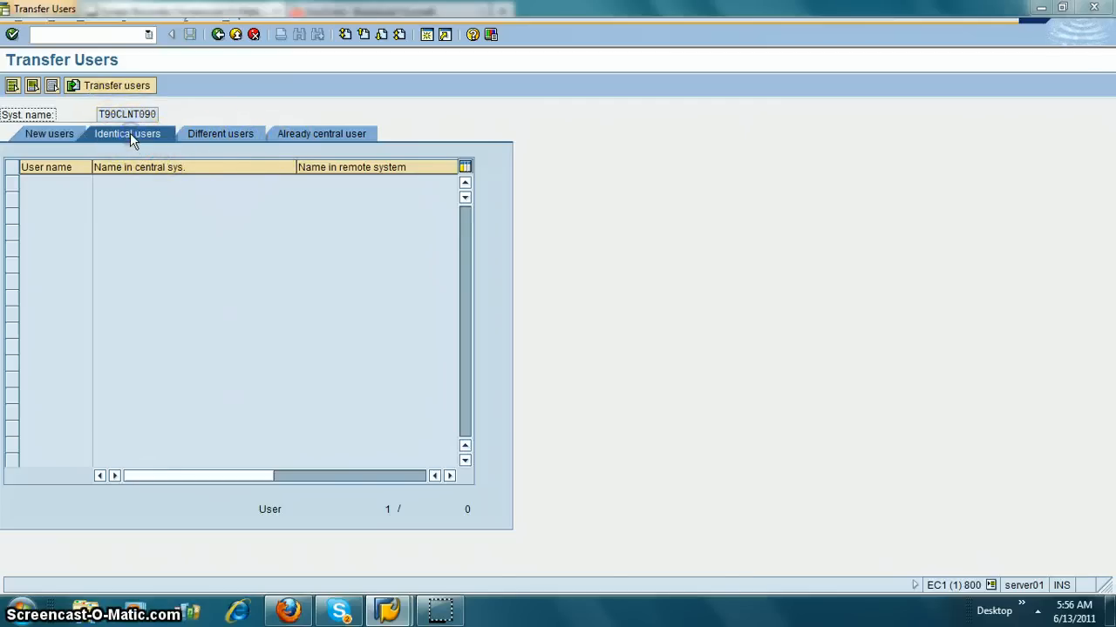
Browse the Identical, Different, New and Already central user lists, ending on the empty Different users list
left_click(220, 132)
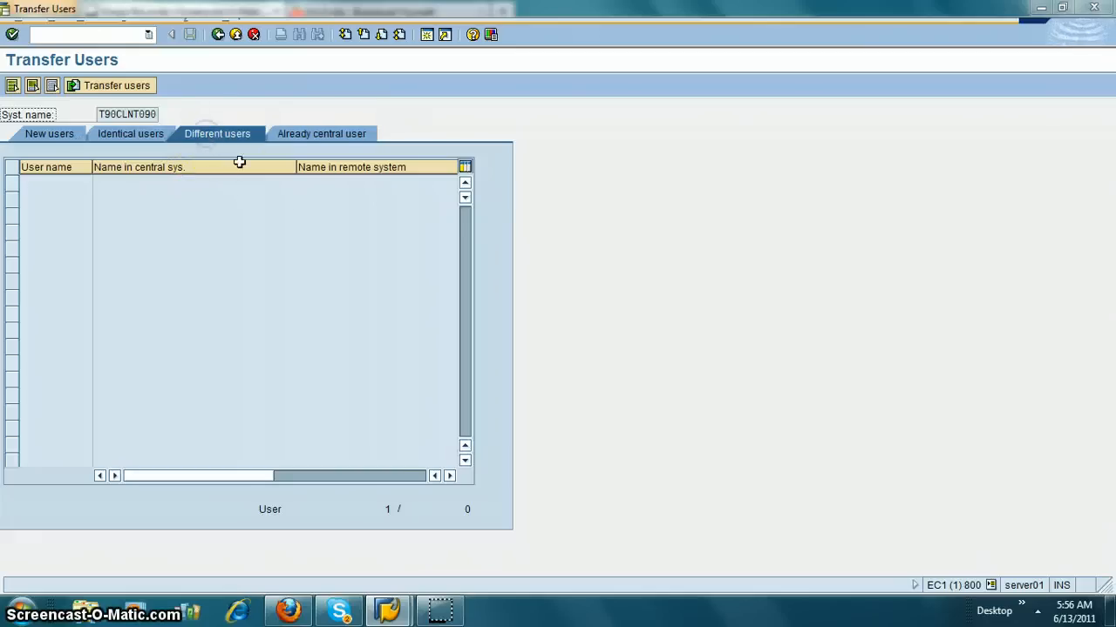
left_click(321, 132)
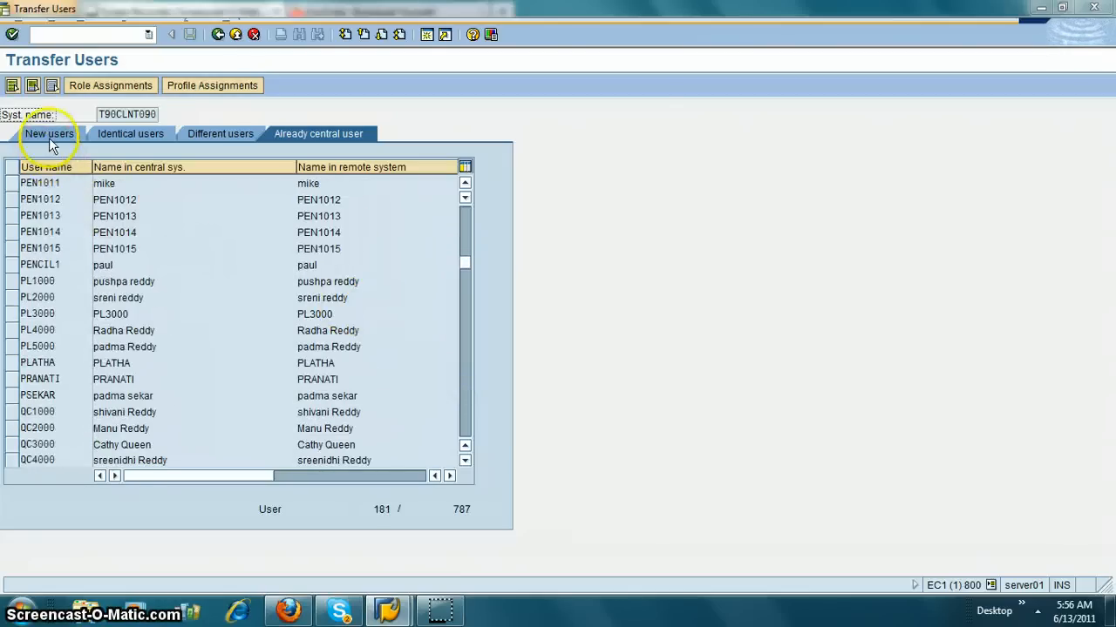
left_click(129, 133)
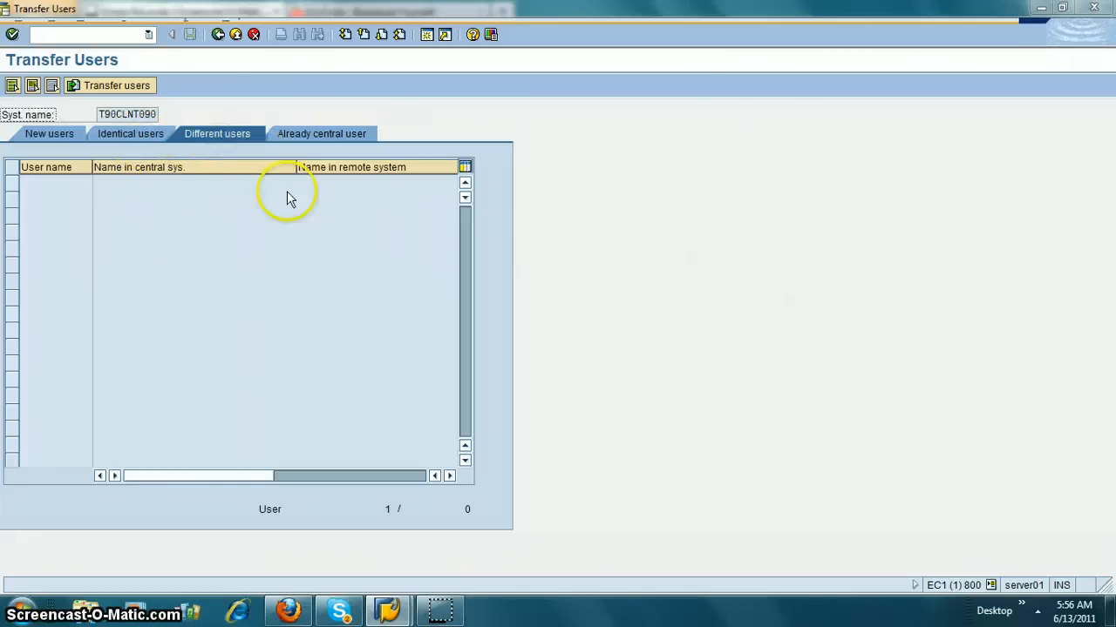
left_click(321, 132)
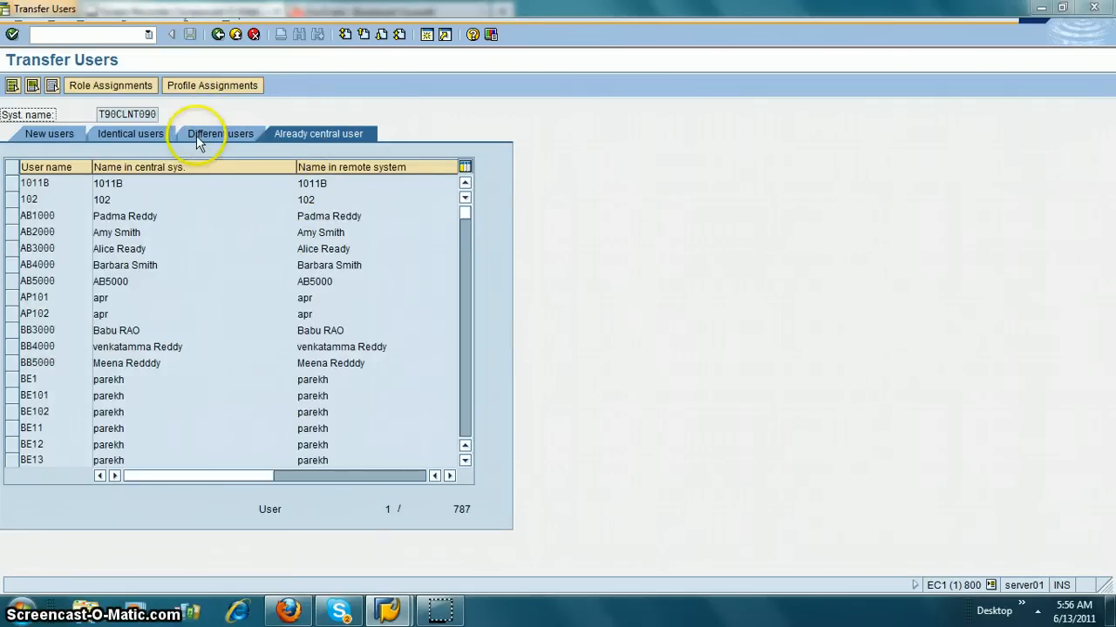
left_click(216, 132)
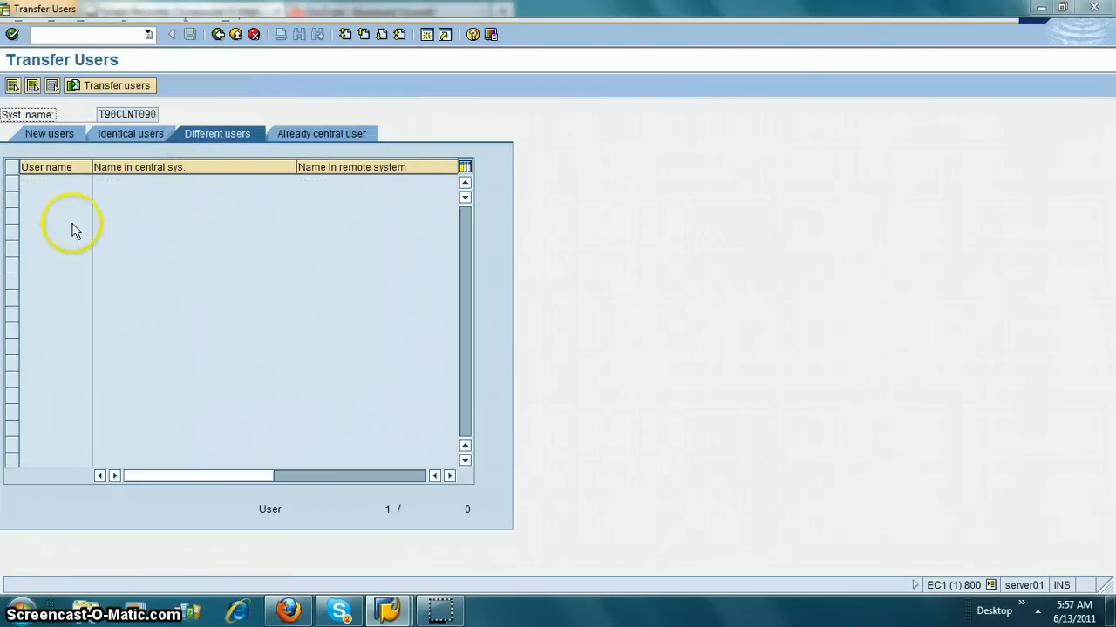
mouse_move(120, 245)
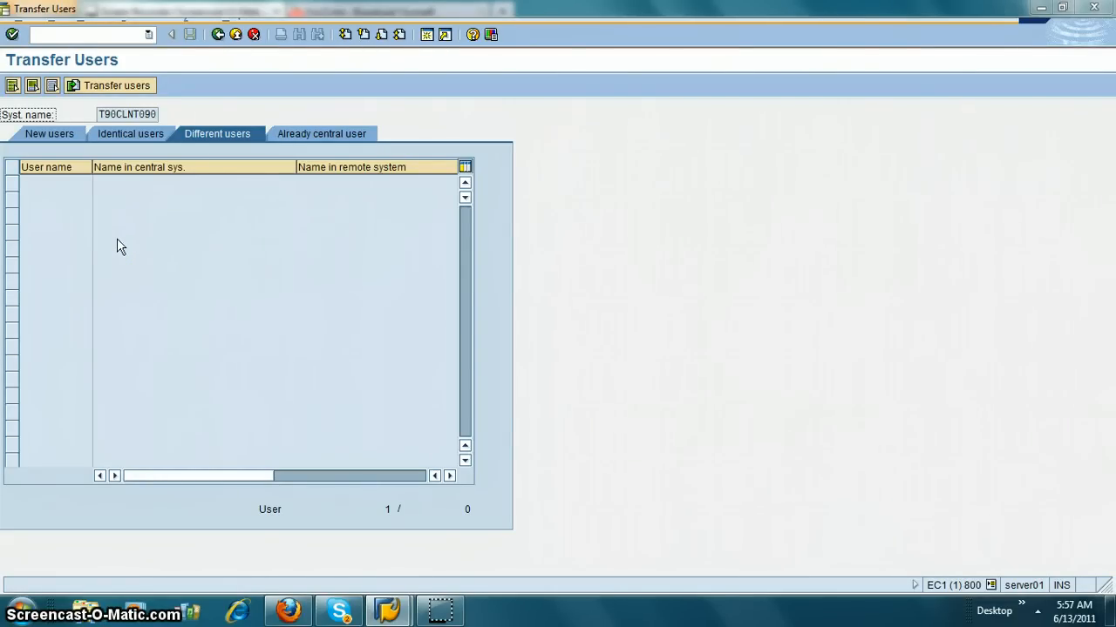
mouse_move(129, 225)
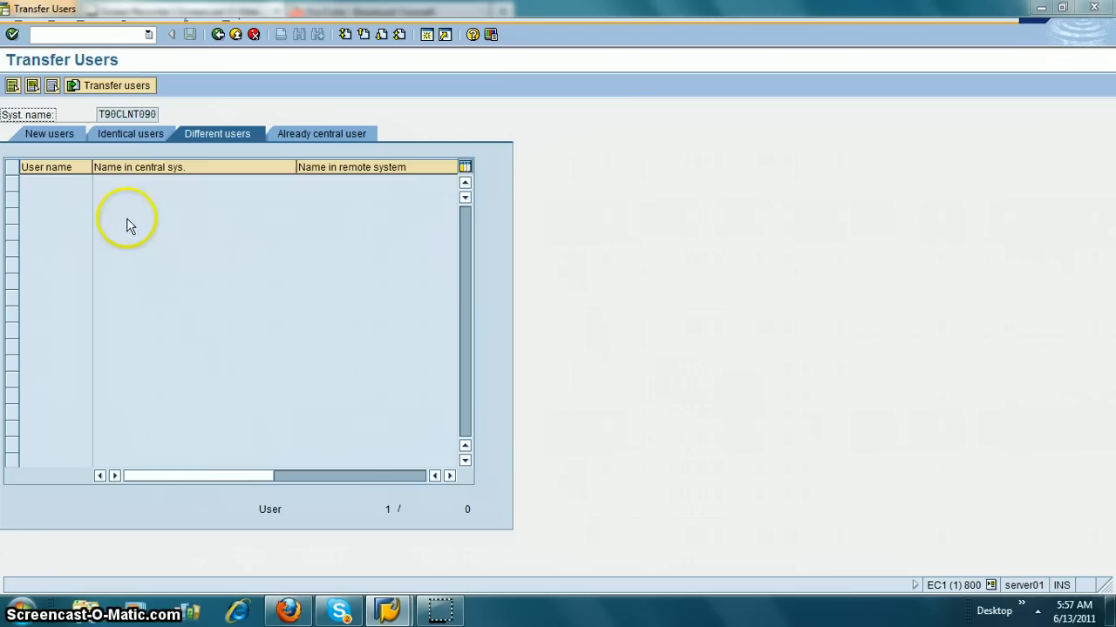
Check the Identical users list, then the New users list, both now empty
left_click(127, 133)
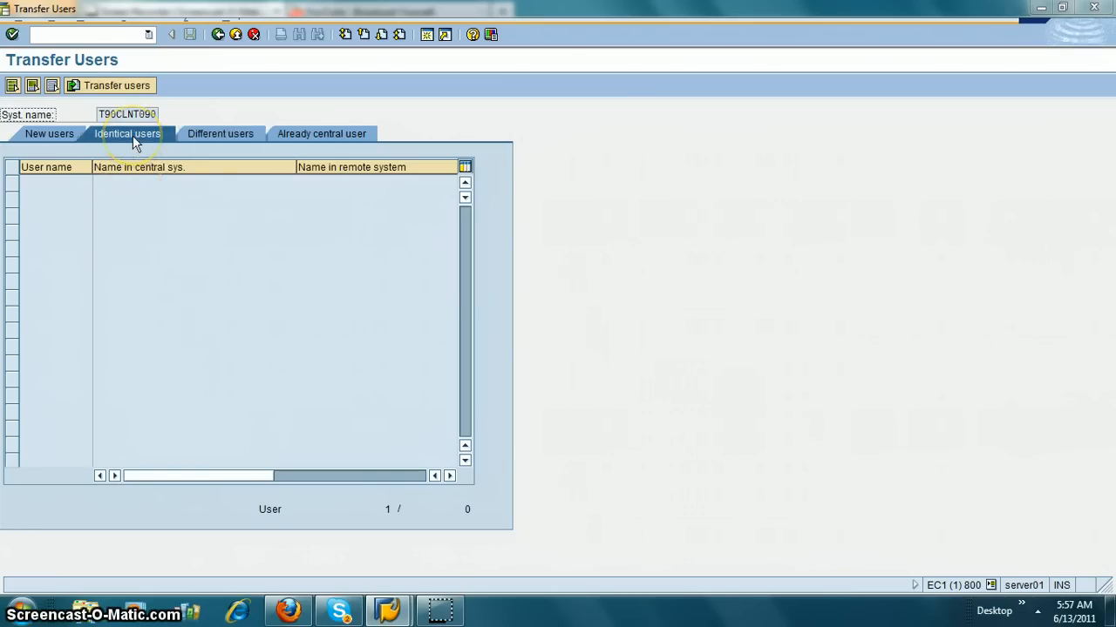
left_click(48, 132)
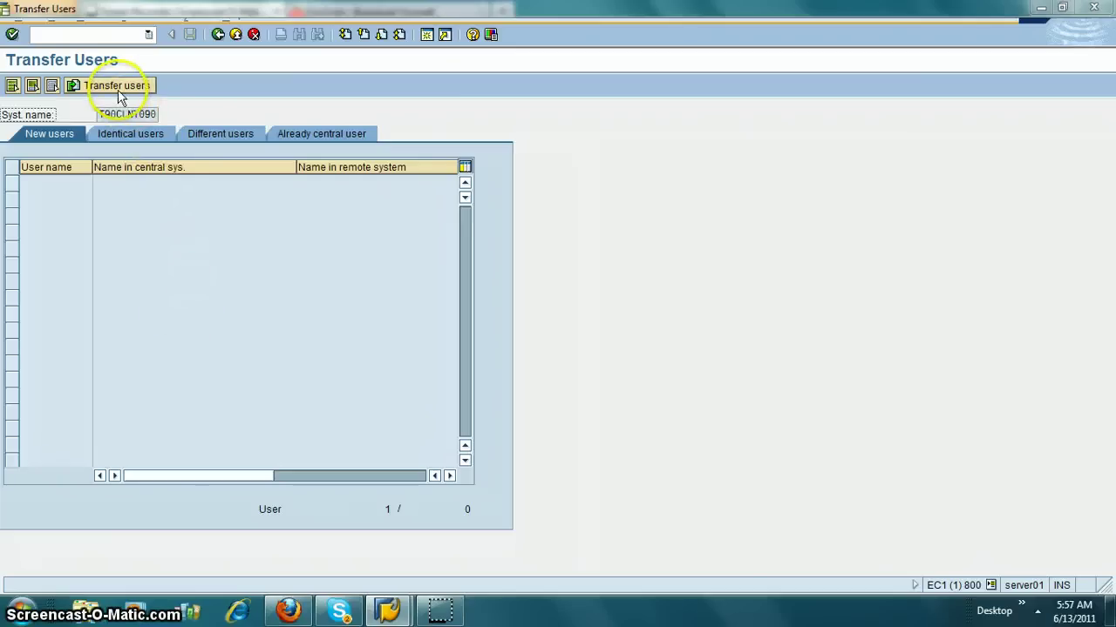
mouse_move(115, 85)
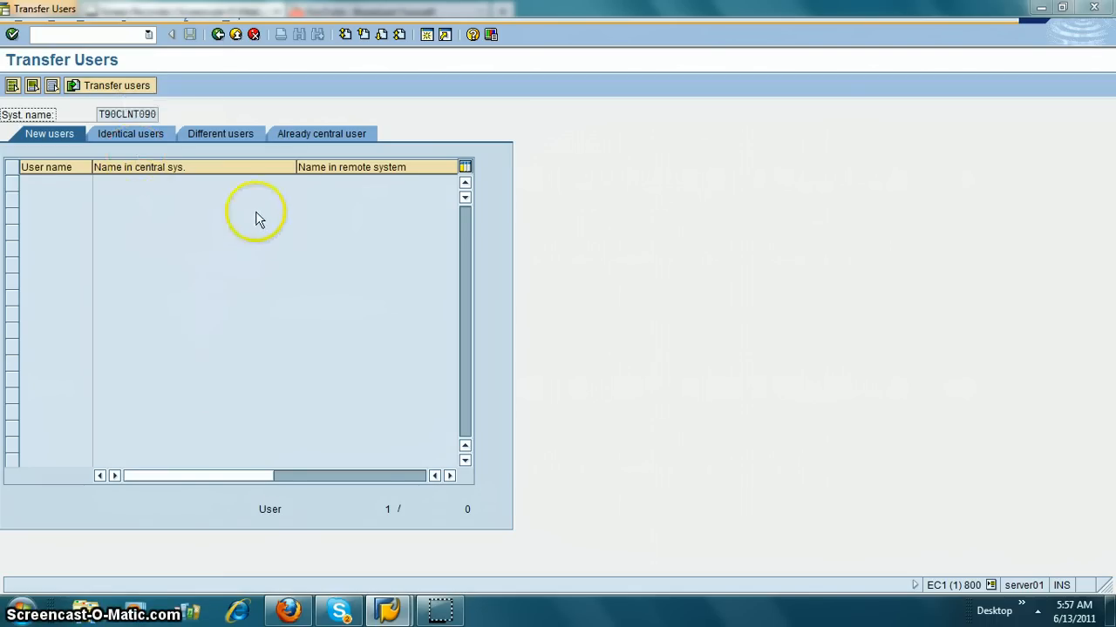
mouse_move(369, 392)
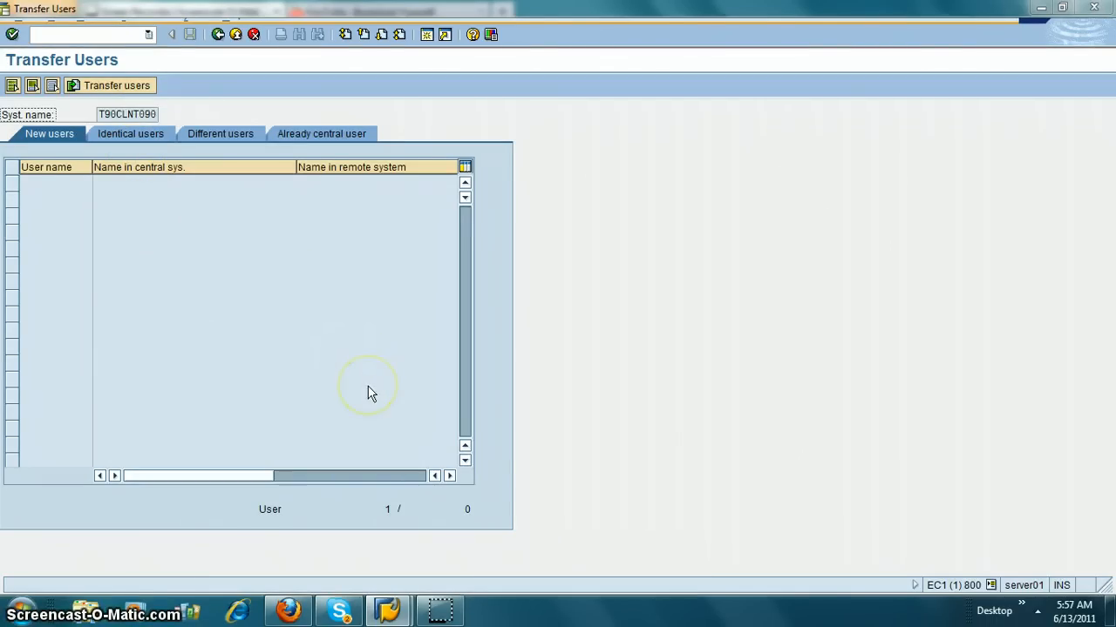